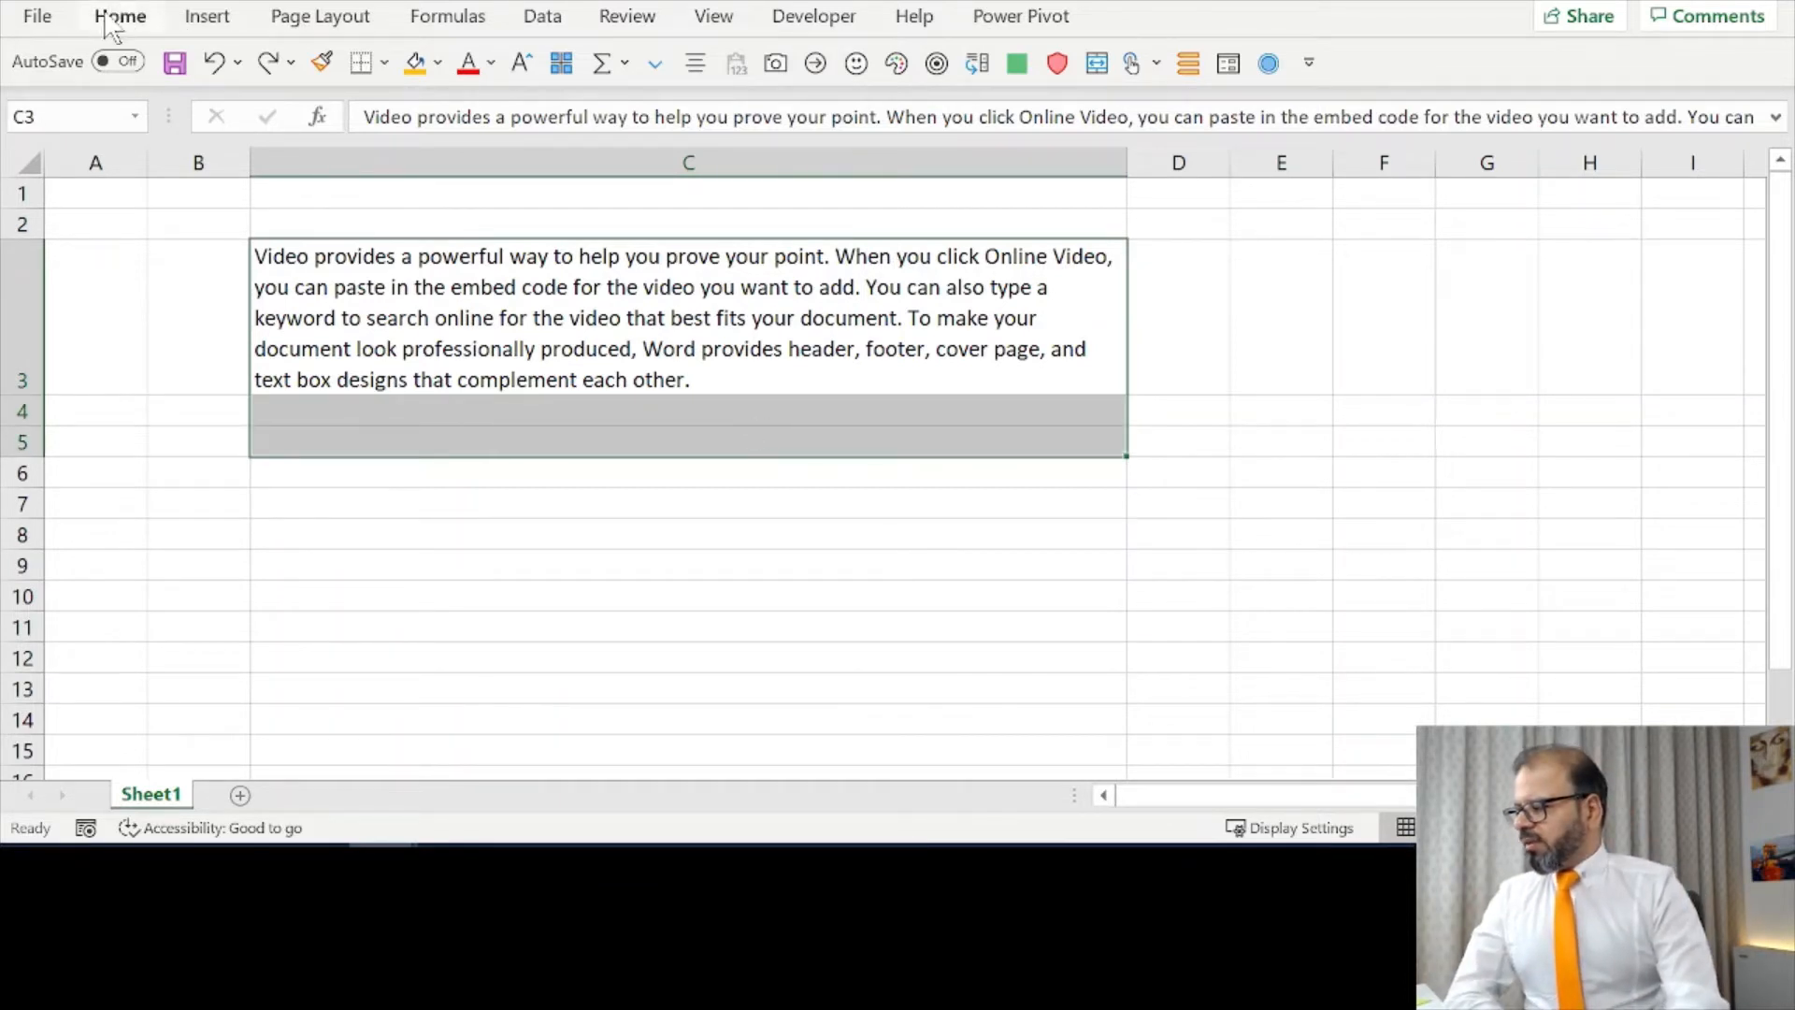
- Show the Home ribbon so the Editing group with Fill is available
click(120, 16)
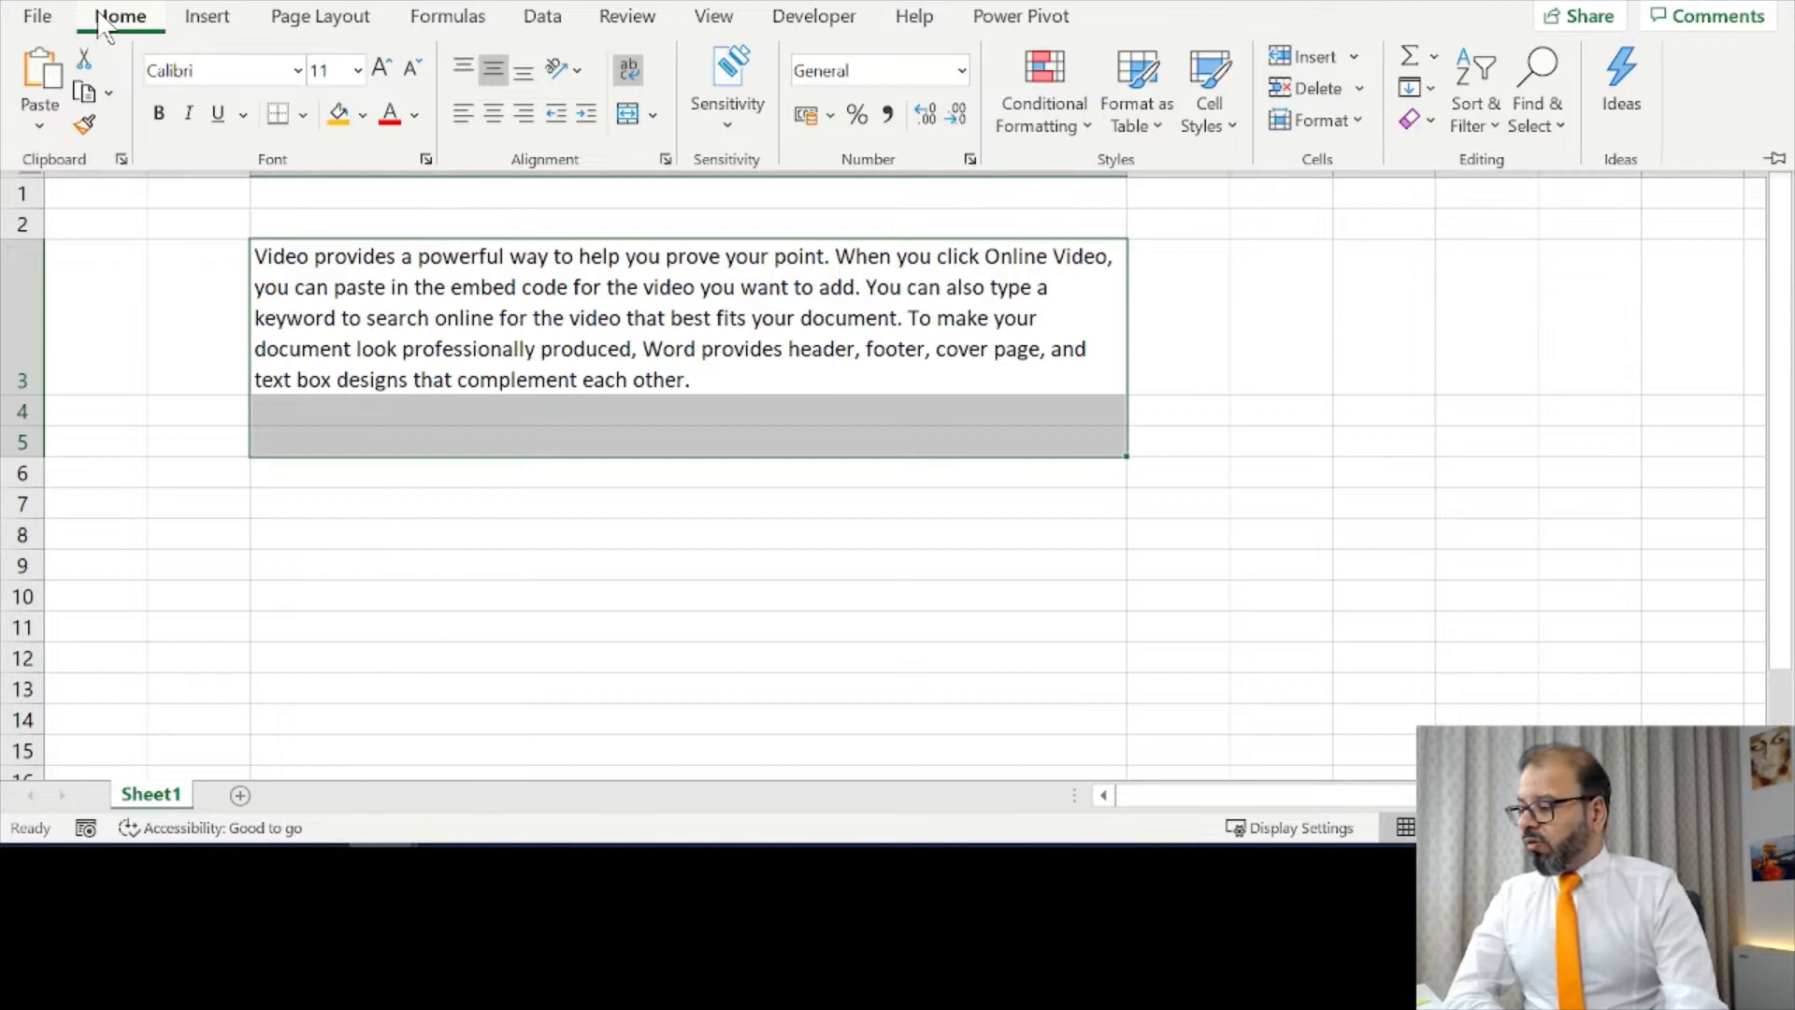
mouse_move(1410, 88)
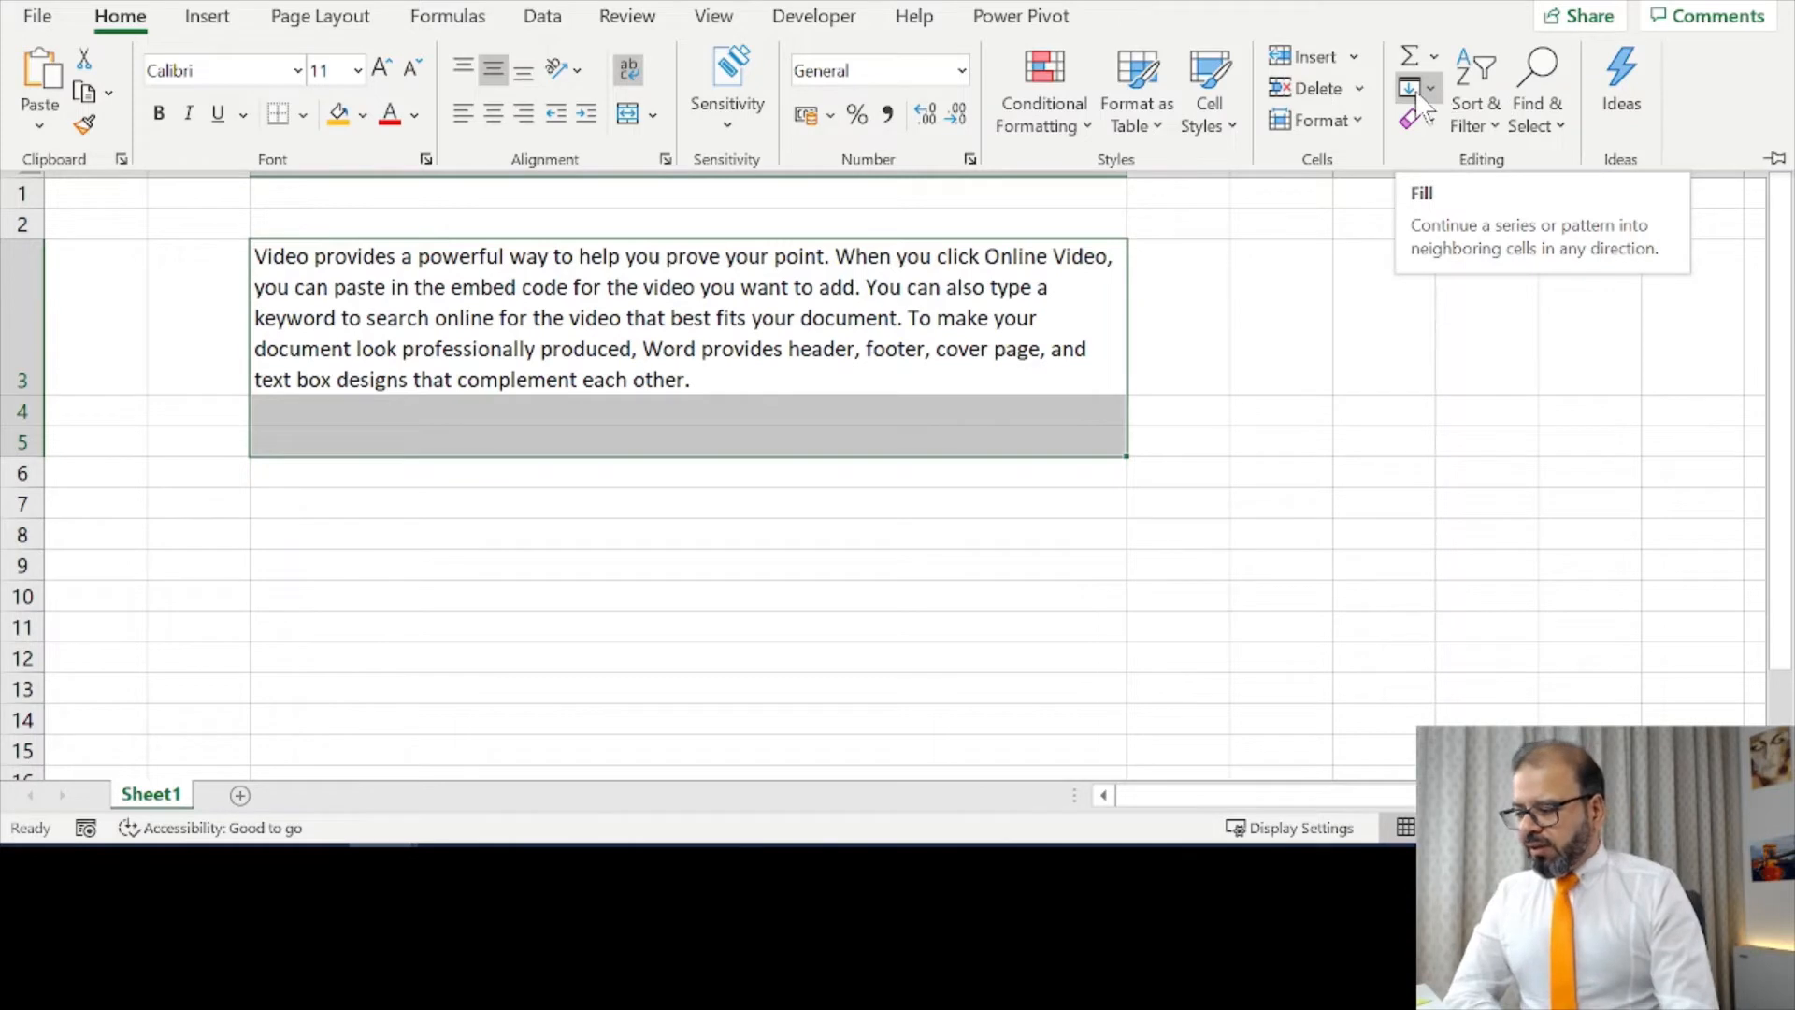
- Reflow the C3 paragraph across rows 3–5 in column C using Fill > Justify
click(1419, 90)
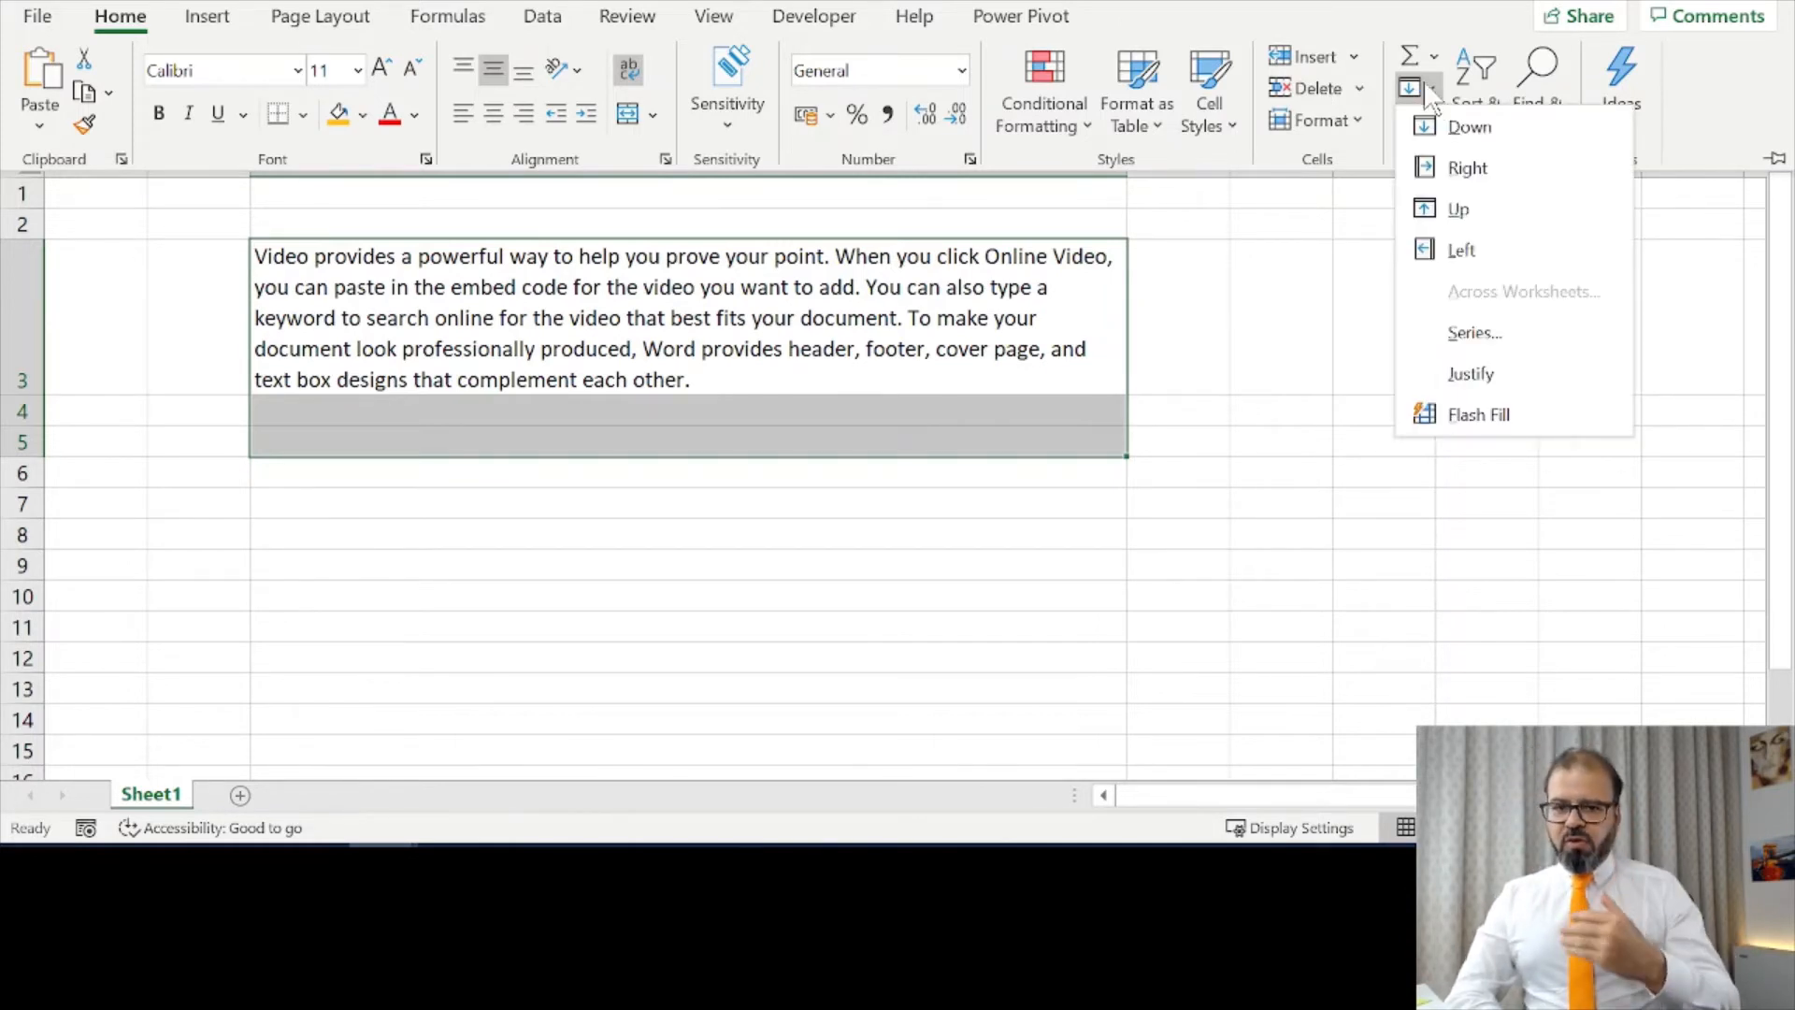
mouse_move(1513, 374)
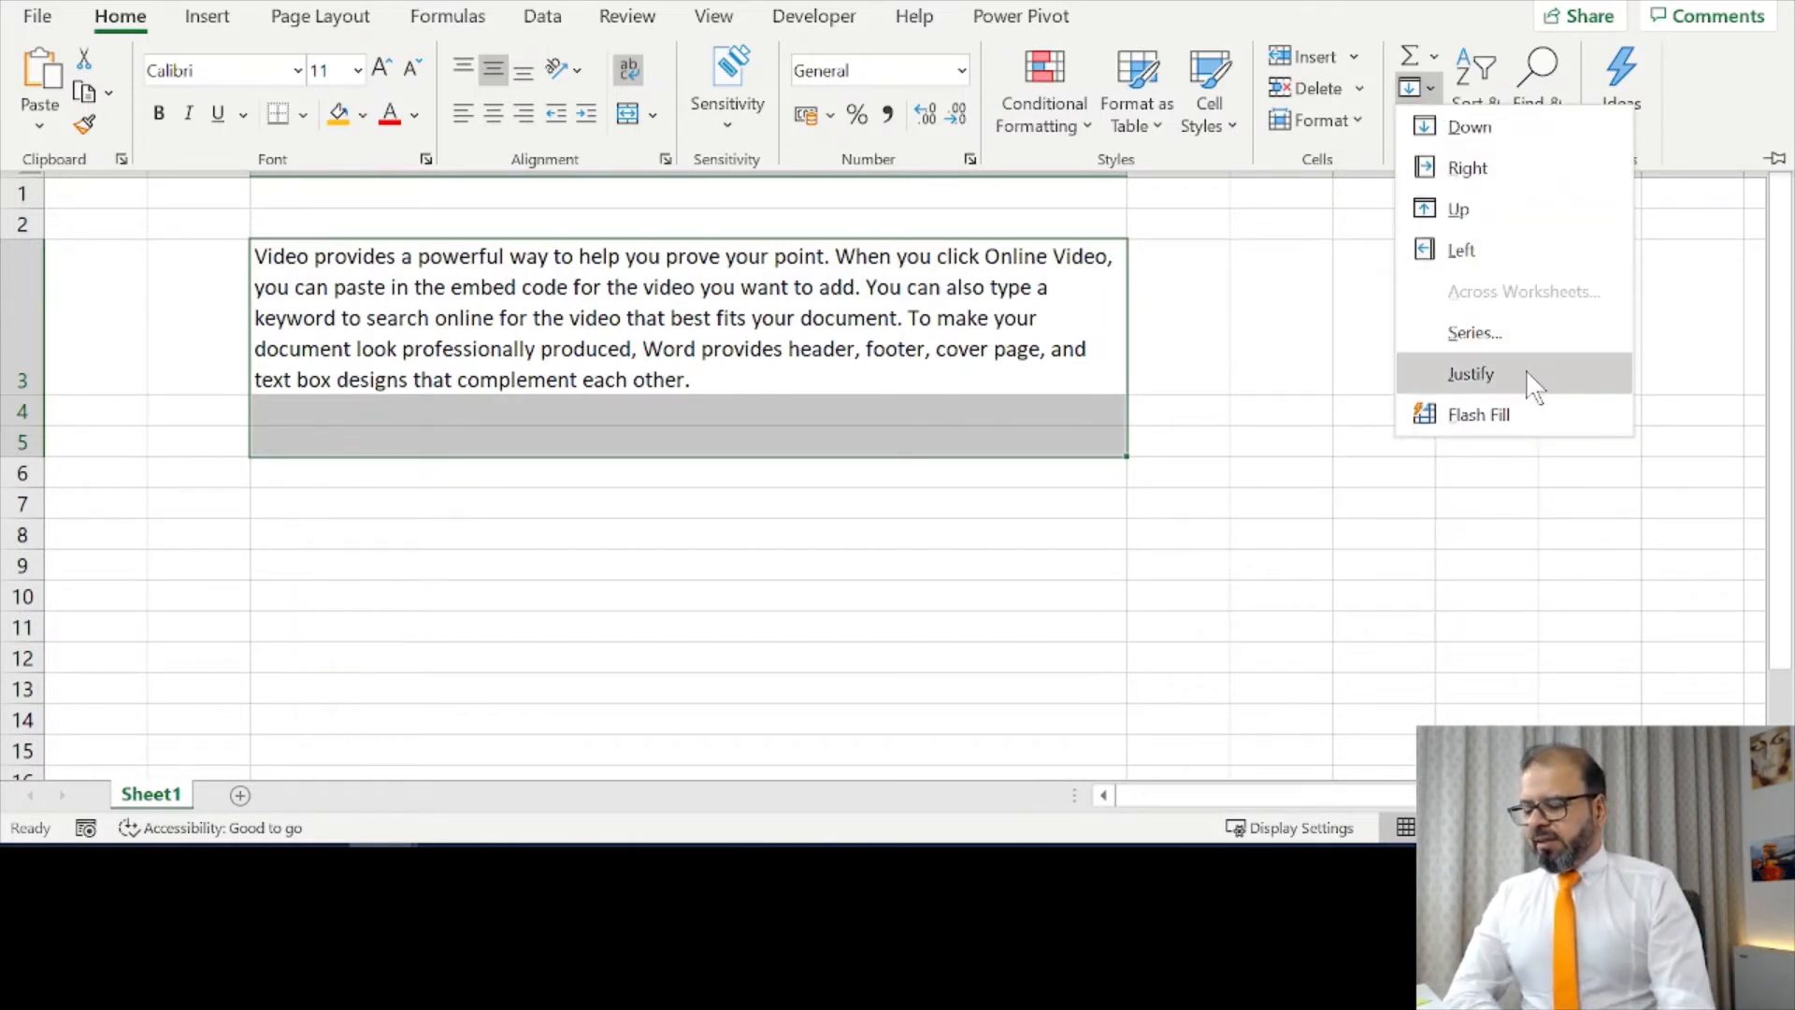
mouse_move(1472, 374)
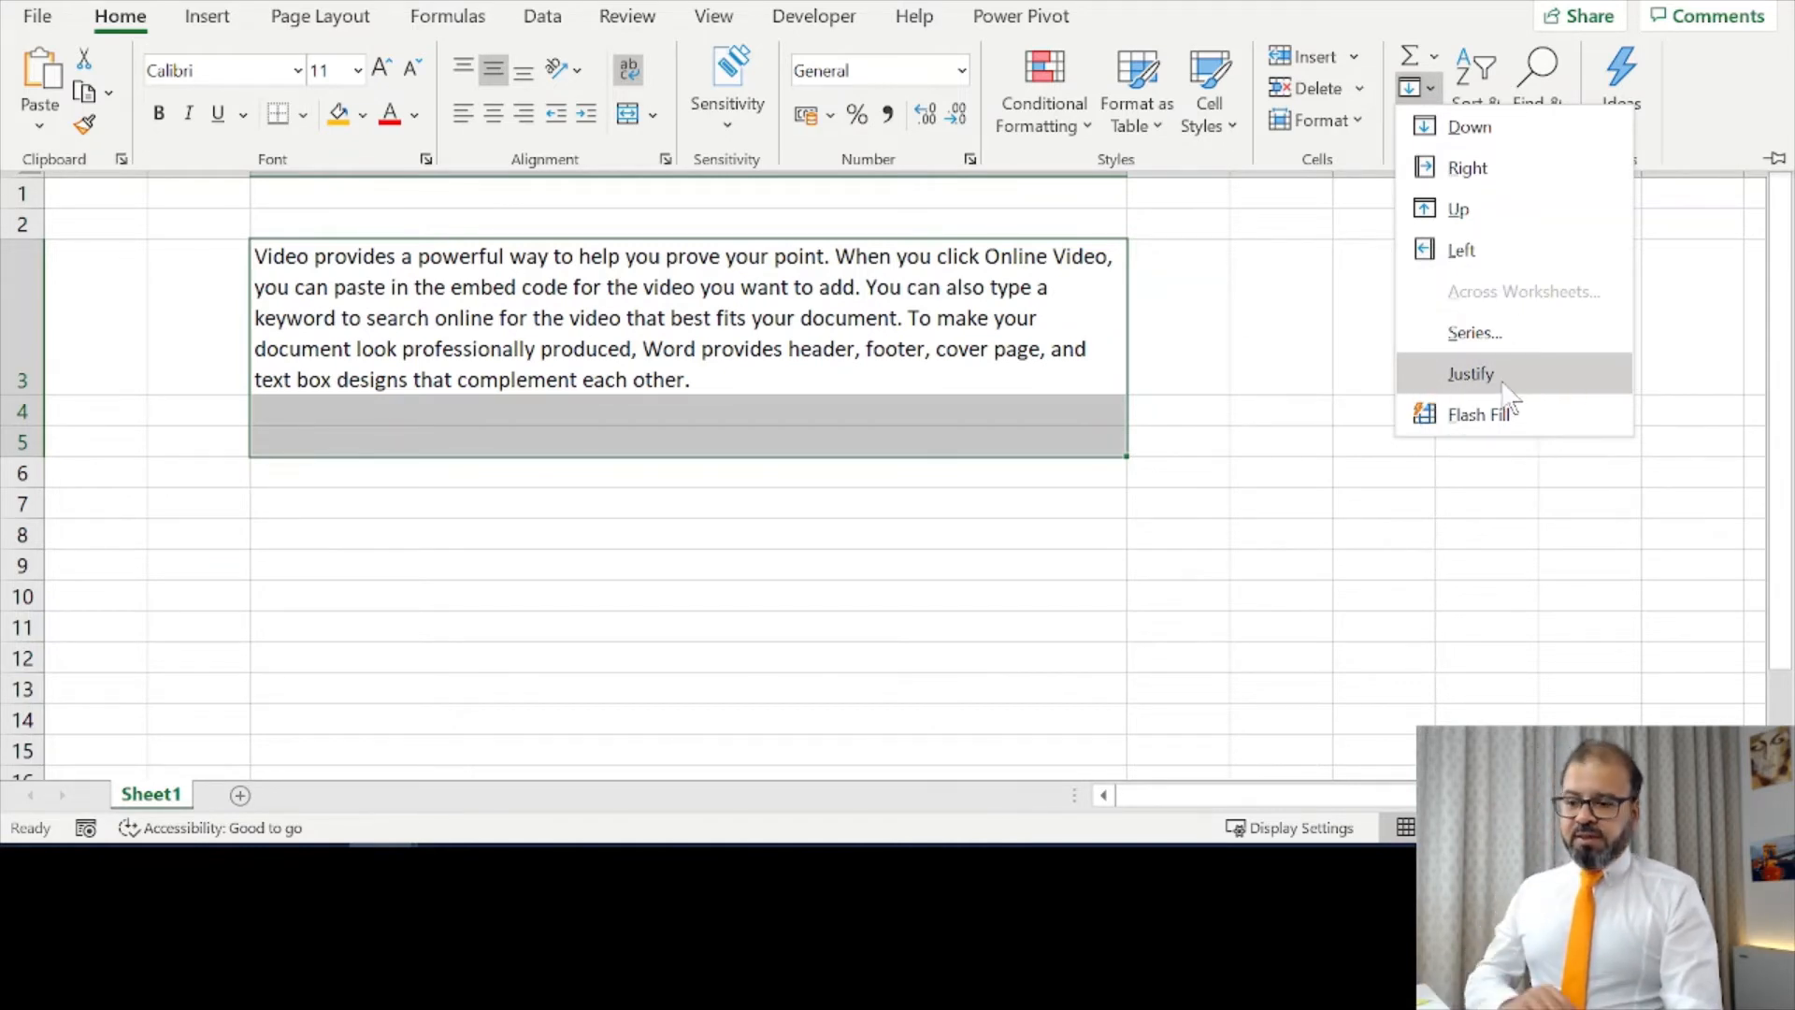
click(1470, 374)
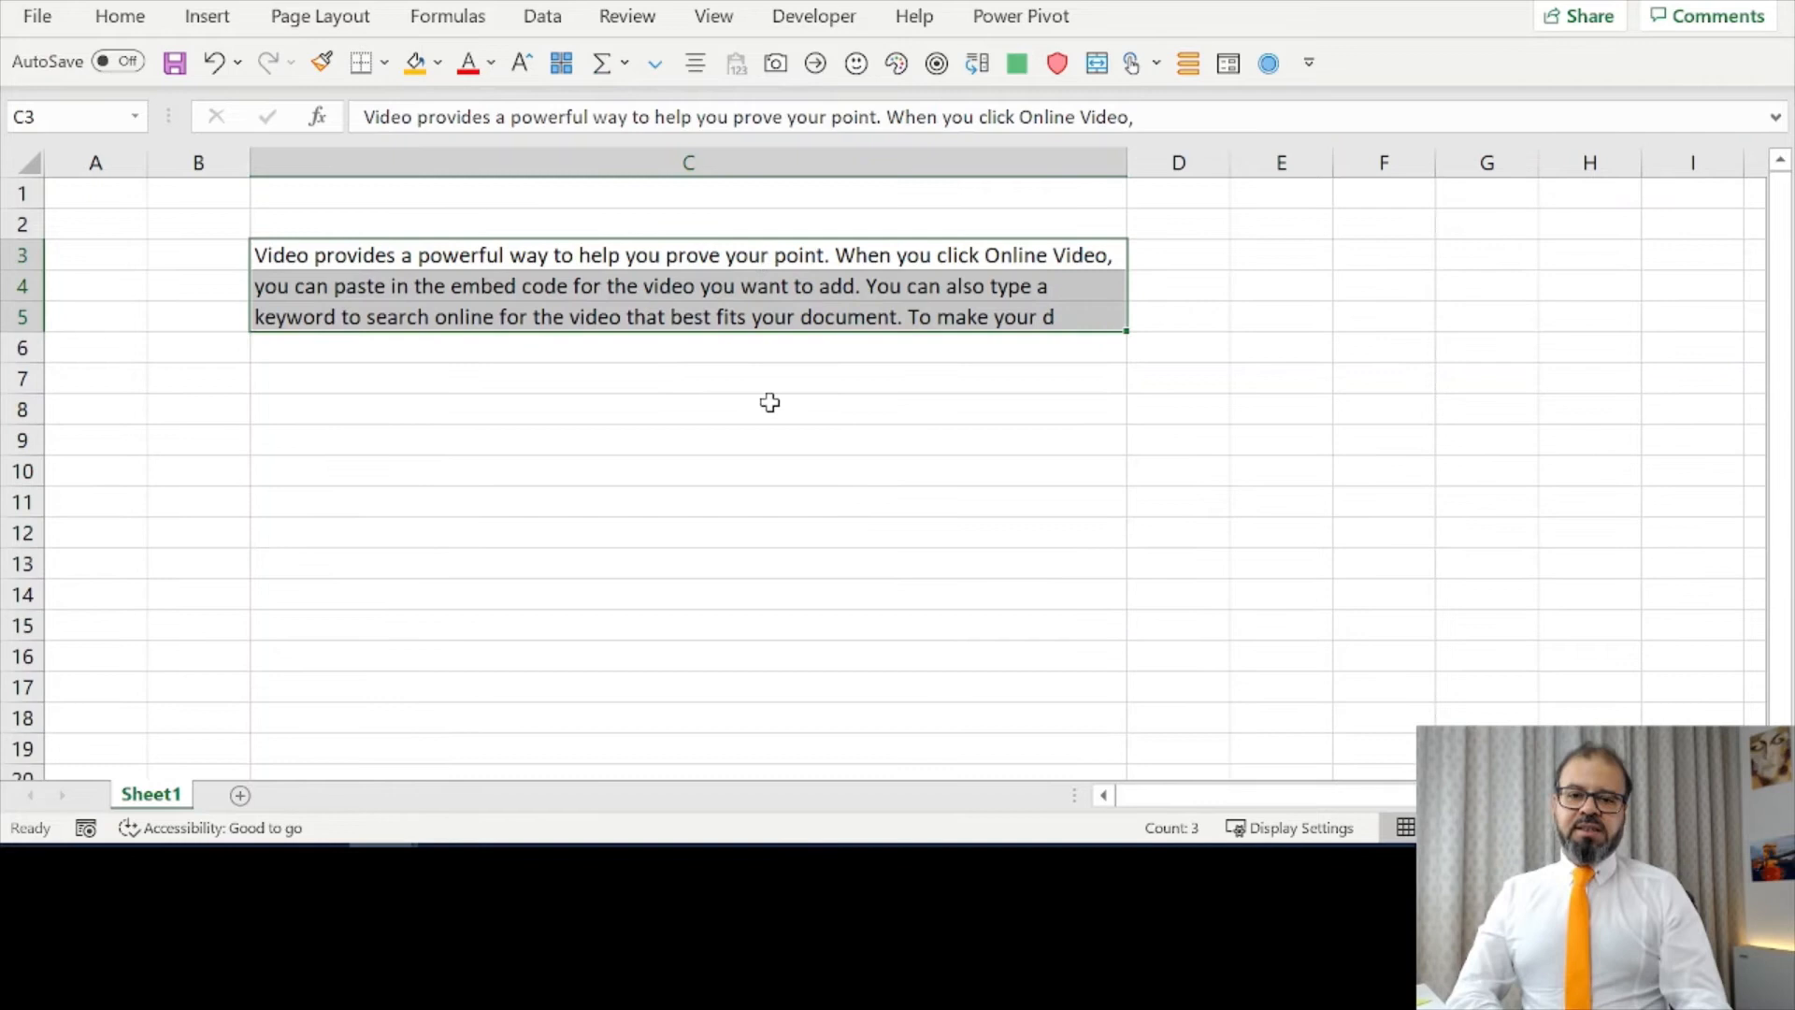